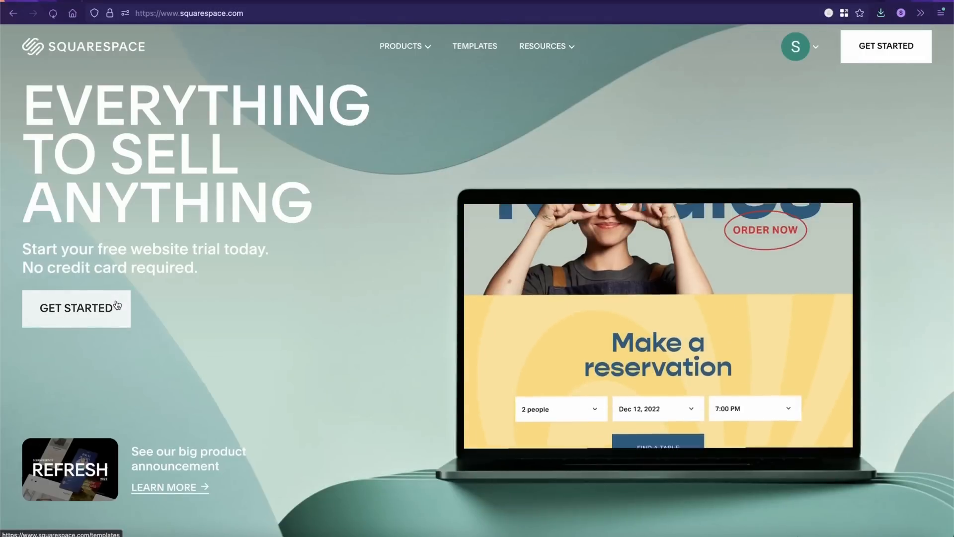
Pick a template and title the site 'THE G3 AIO WAS THE GREATEST TOOTH-SHAPED COMPUTER EVER RELEASED'.
{"action": "left_click", "coordinate": [474, 45]}
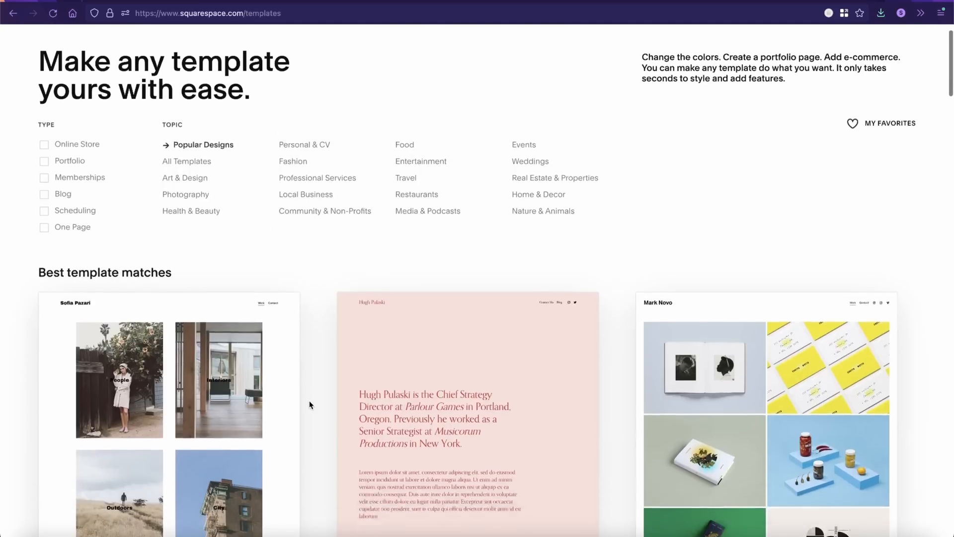
{"action": "scroll", "scroll_direction": "down", "scroll_amount": 3}
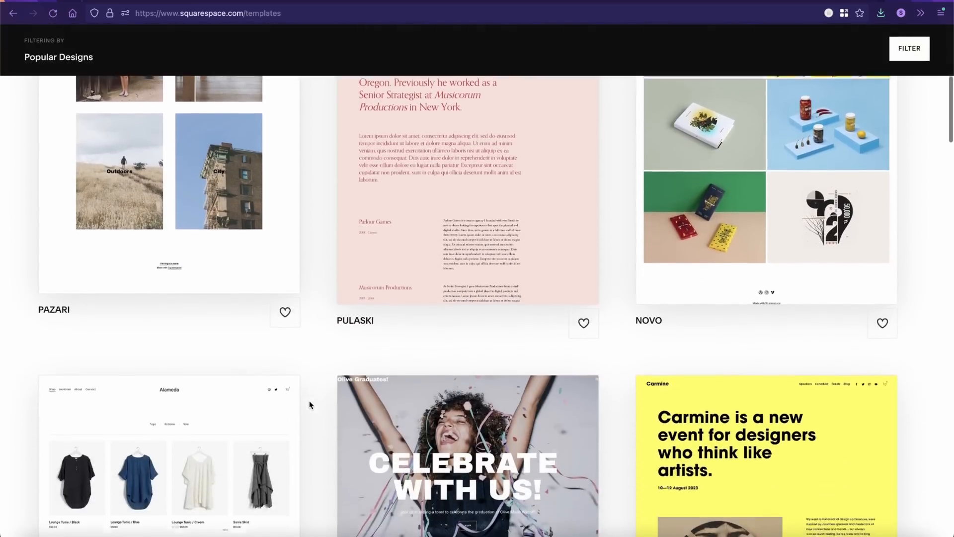
{"action": "scroll", "scroll_direction": "down", "scroll_amount": 3}
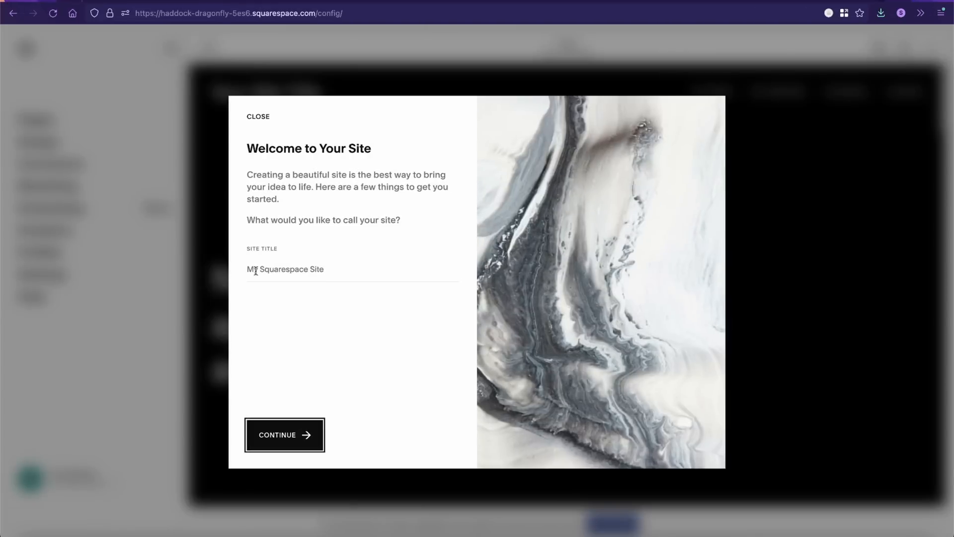
{"action": "type", "text": "THE G3 AIO WAS THE GREATEST TOOT"}
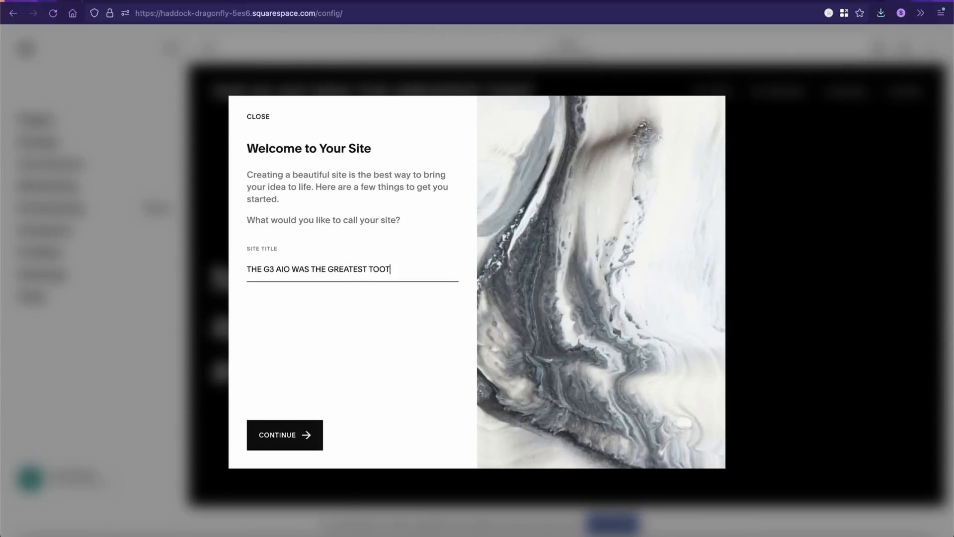
{"action": "left_click", "coordinate": [284, 435]}
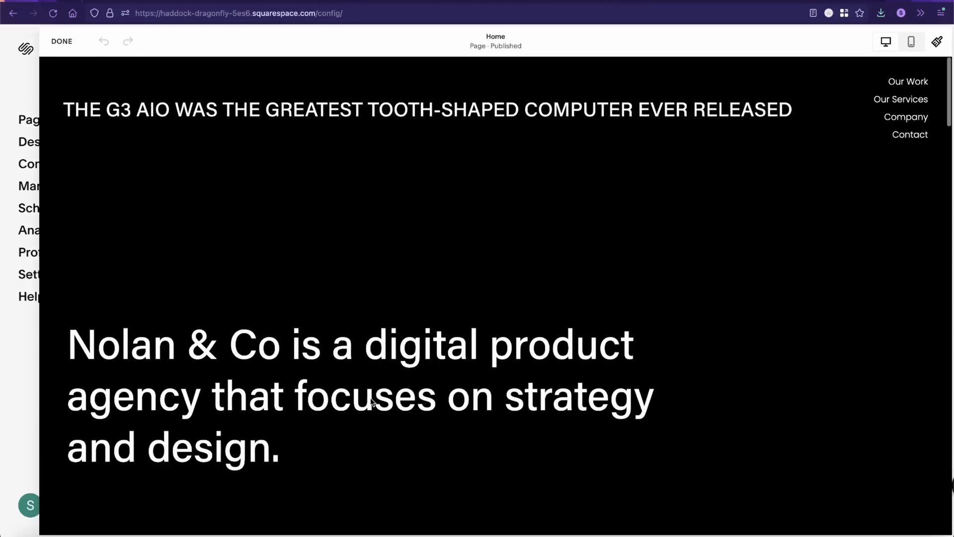
Set the heading to 'I WANT ALL OF MY COMPUTERS TO BE SHAPED LIKE TEETH NOW' and advance the commerce survey.
{"action": "type", "text": "I WANT A"}
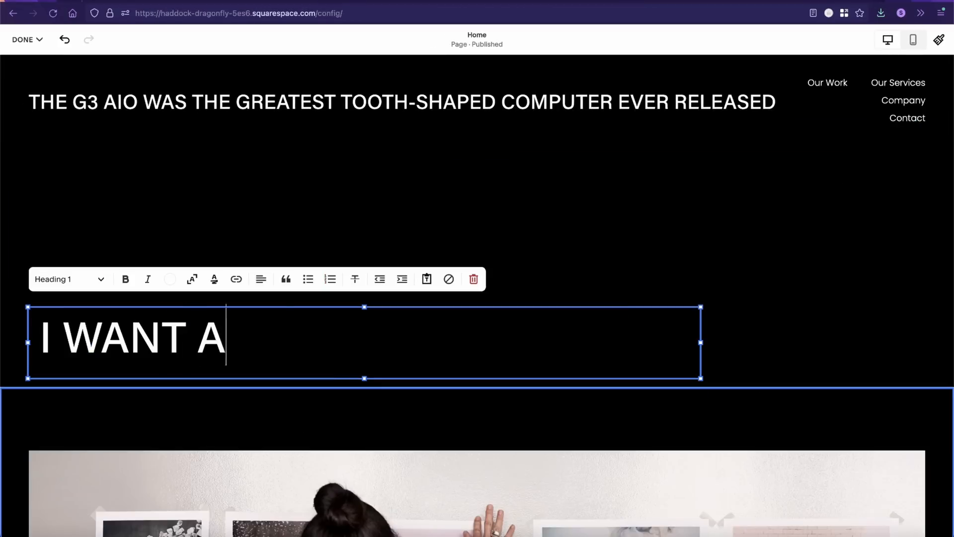
{"action": "type", "text": "LL OF MY COMPUTERS TO BE"}
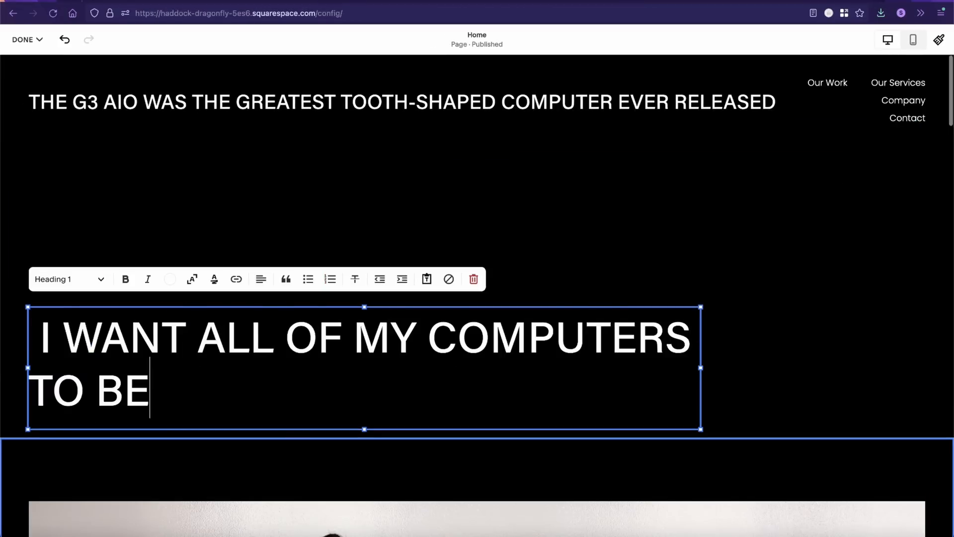
{"action": "type", "text": "SHAPED LIKE TEETH NOW"}
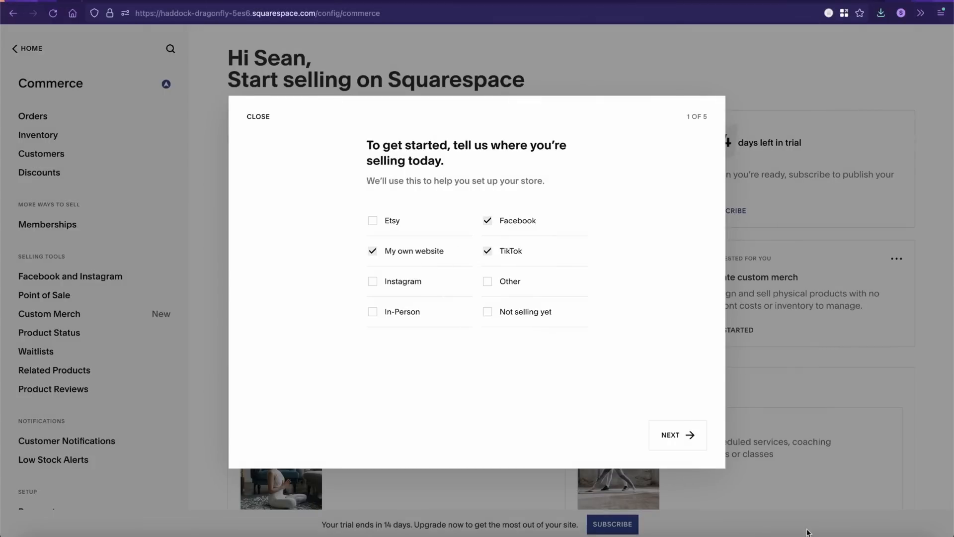
{"action": "left_click", "coordinate": [678, 436]}
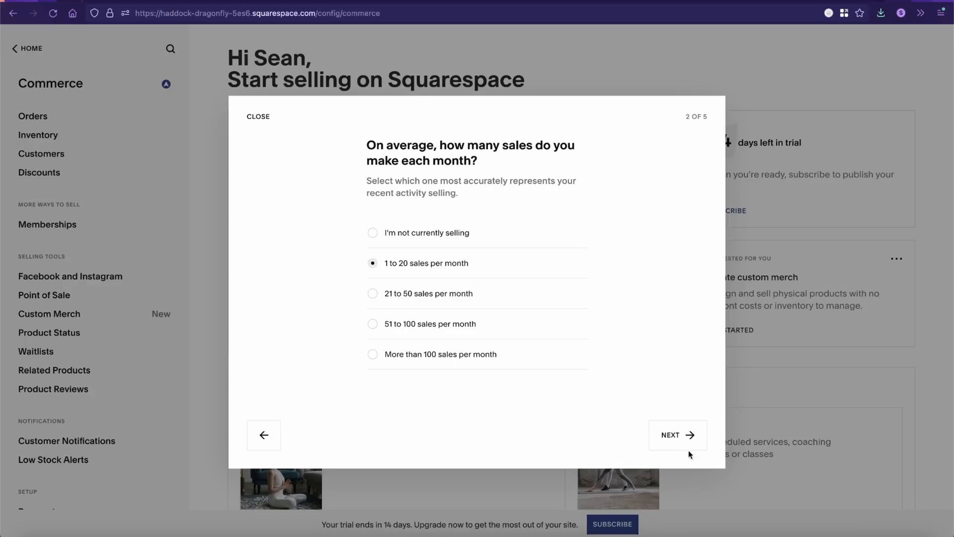